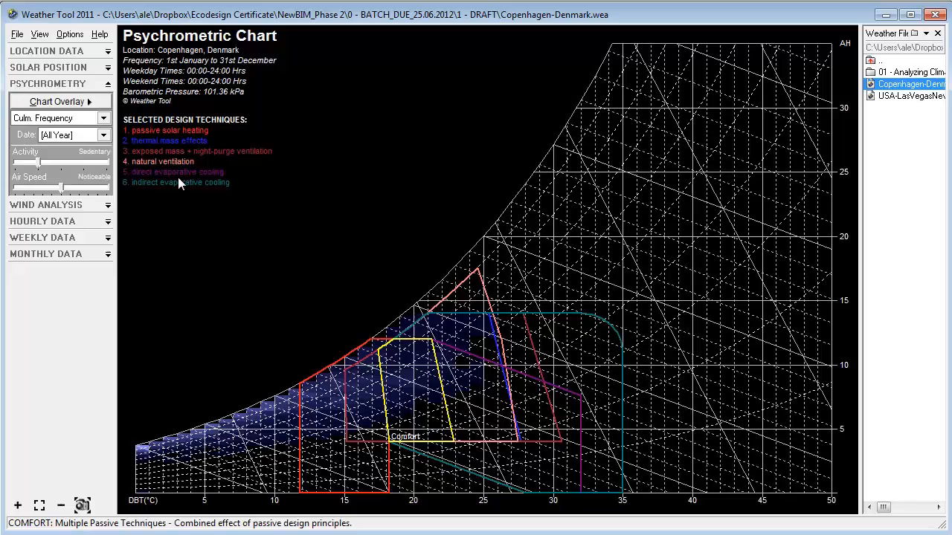
Switch Weather Tool to Copenhagen's monthly climate summary with rainfall figures
click(47, 149)
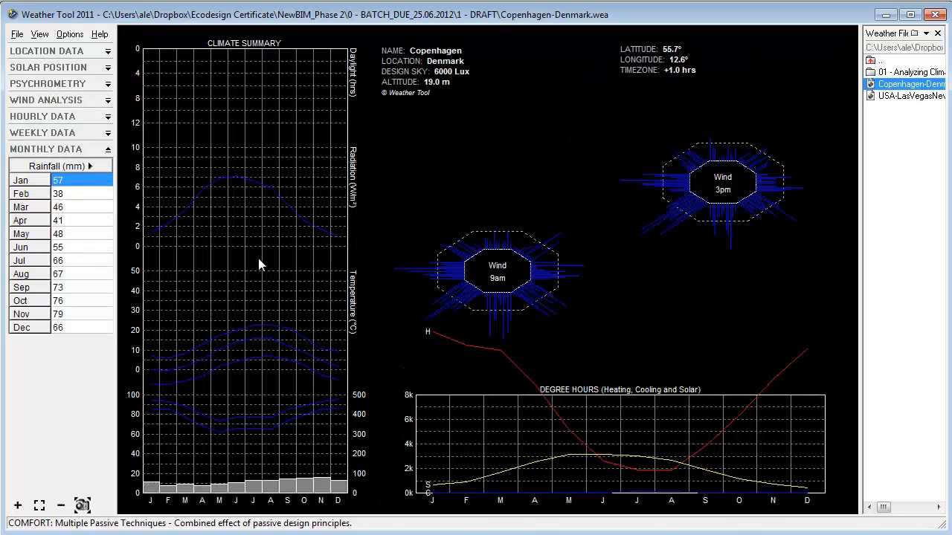
mouse_move(422, 337)
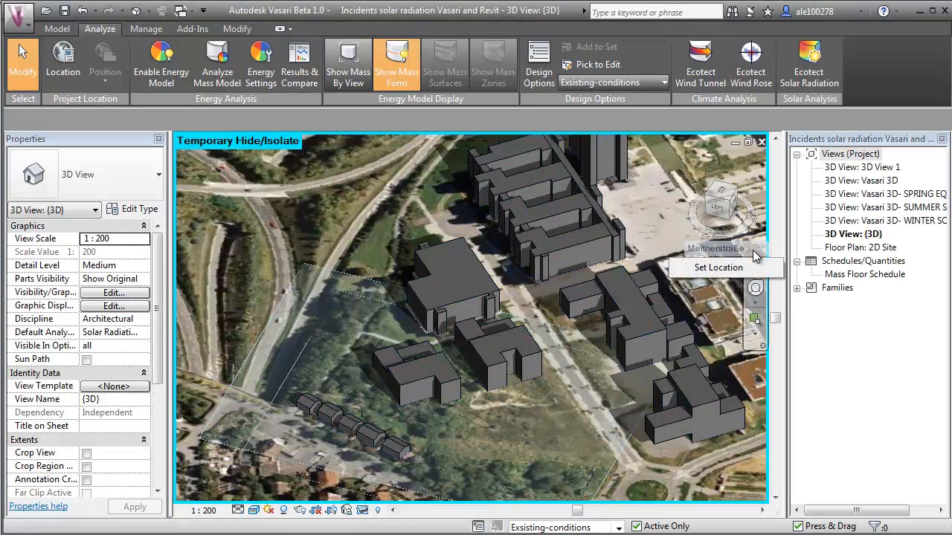
Show the Stuttgart project location on the map and search for nearby weather stations
click(718, 267)
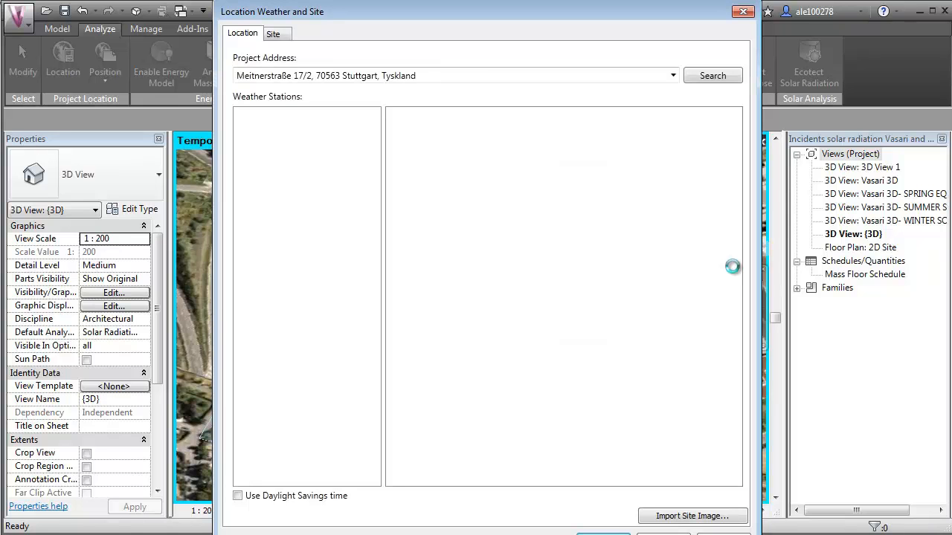
click(712, 75)
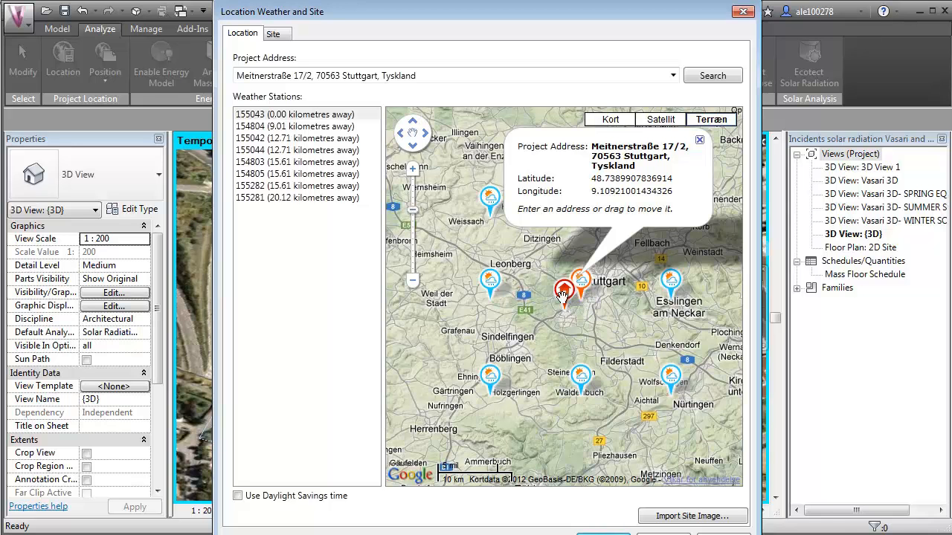
click(741, 11)
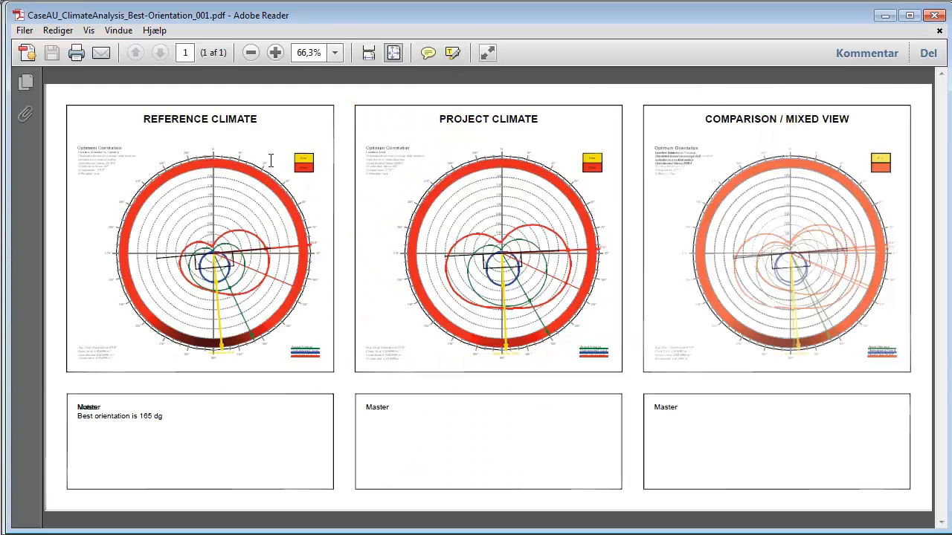
double_click(488, 119)
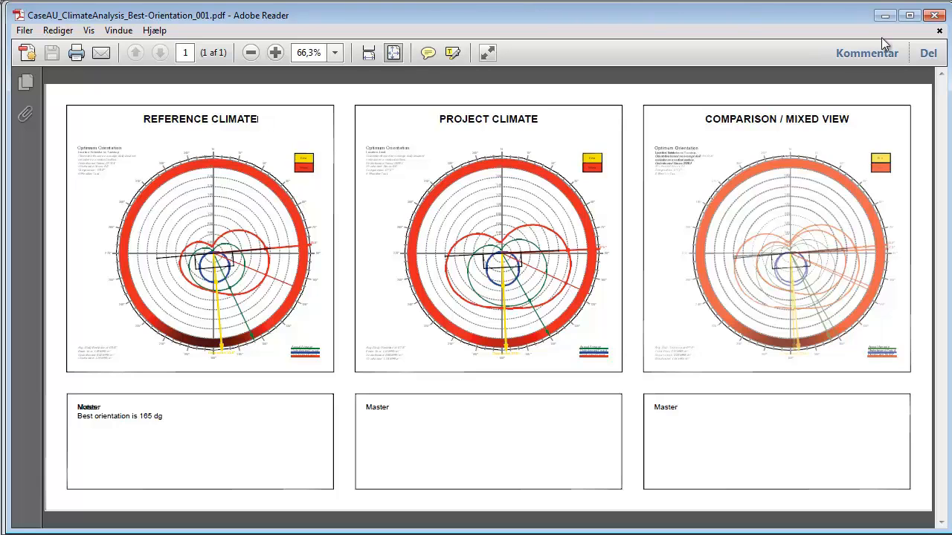
mouse_move(831, 242)
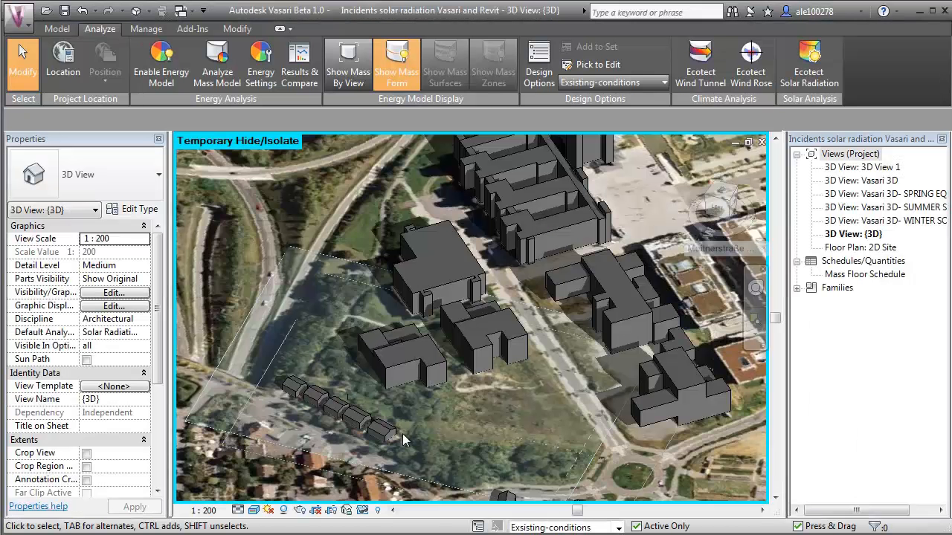
Preview the solar study, then run Ecotect Solar Radiation on picked building mass faces
click(269, 510)
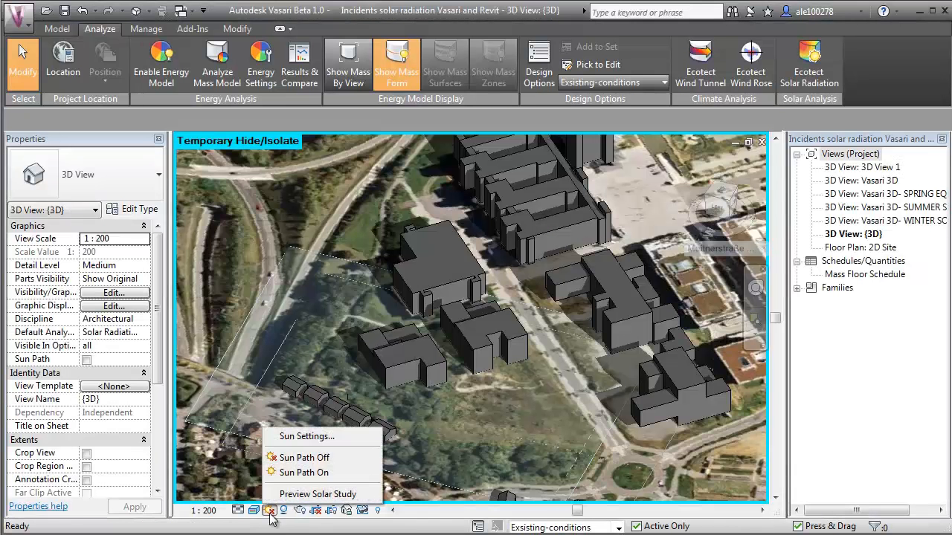
click(307, 472)
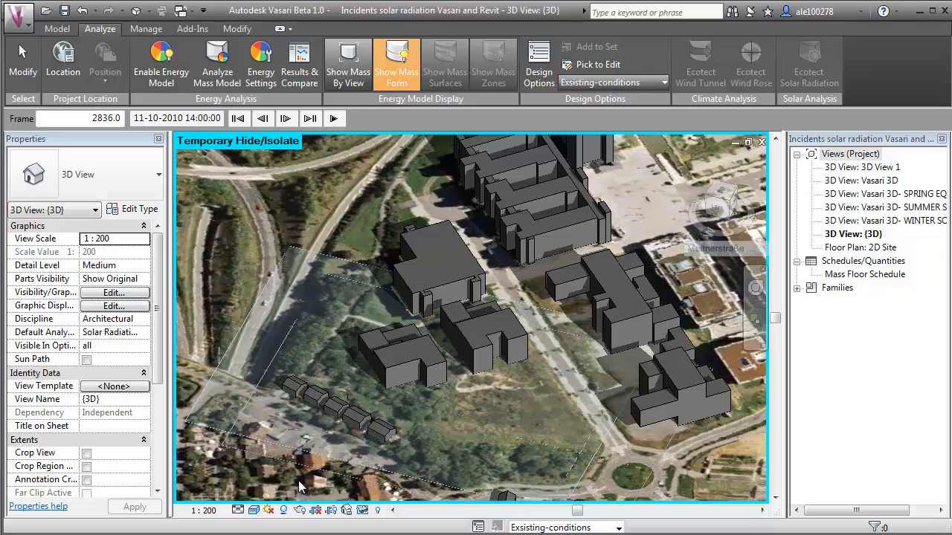
mouse_move(332, 262)
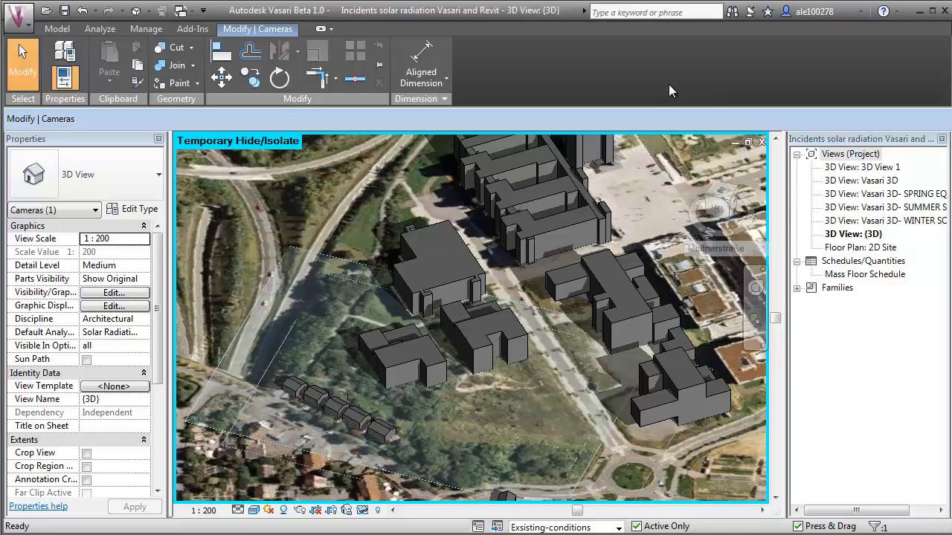
click(810, 63)
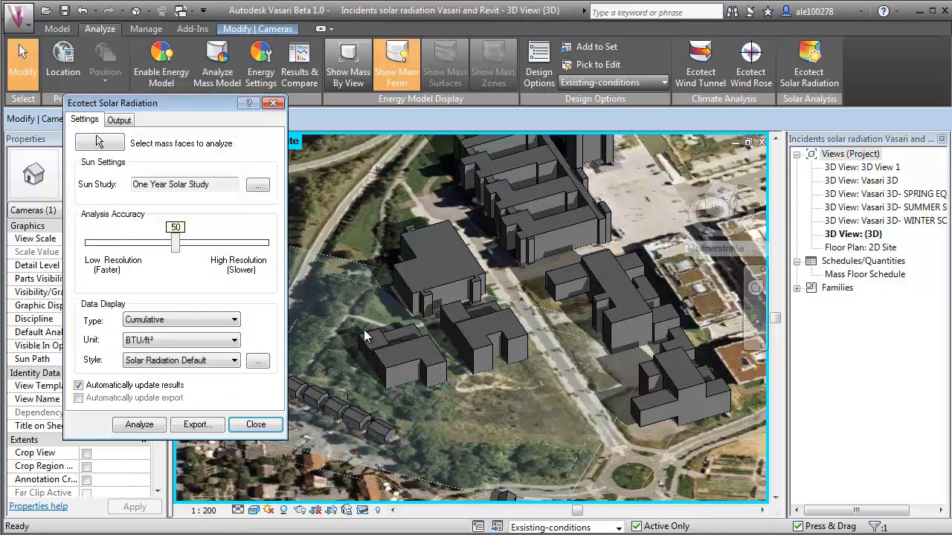
click(99, 142)
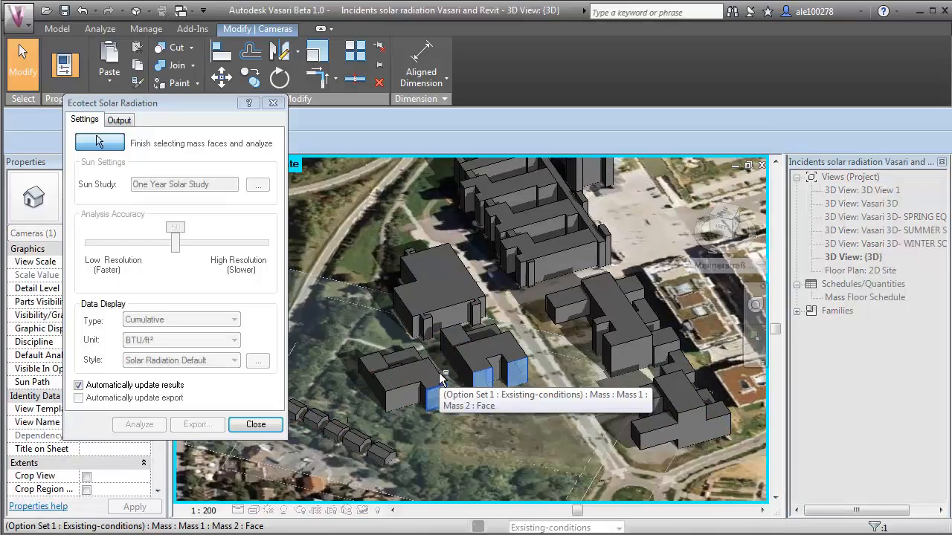
click(99, 142)
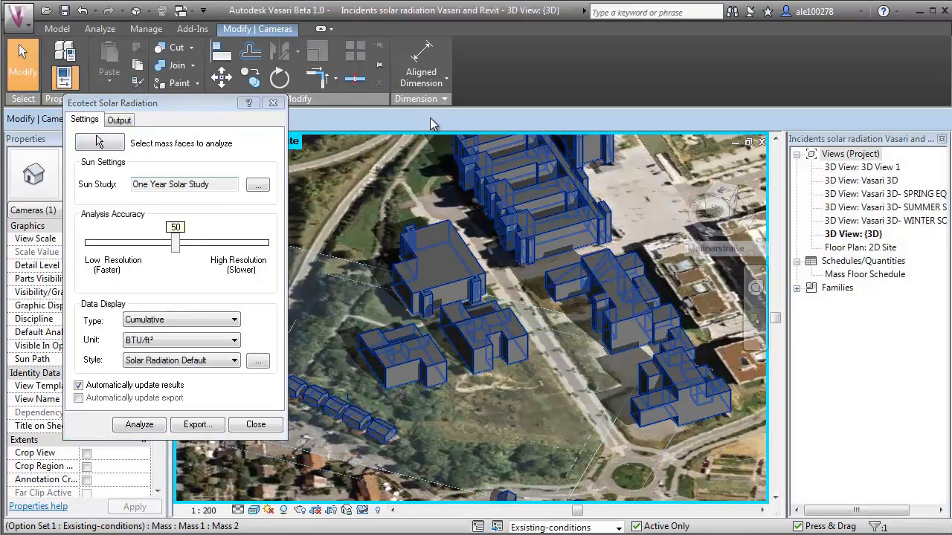
click(100, 29)
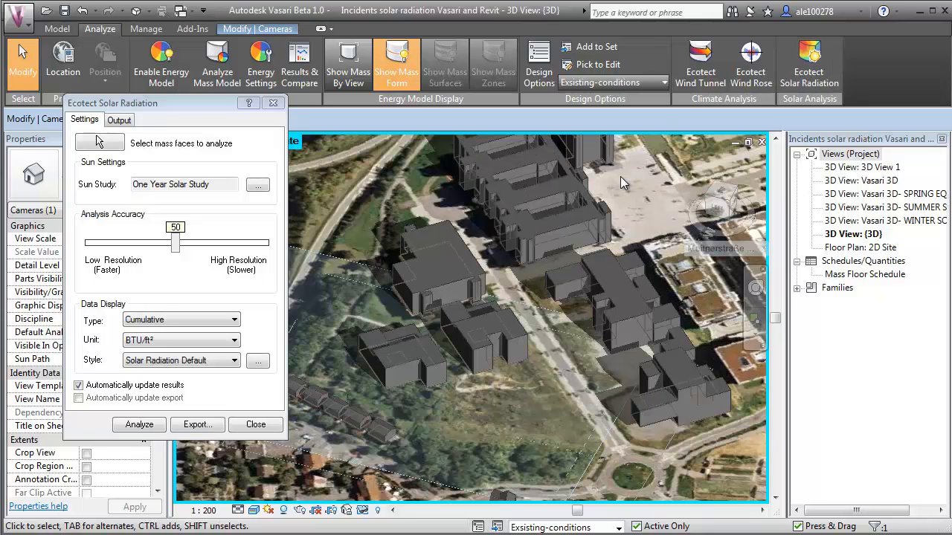
click(139, 425)
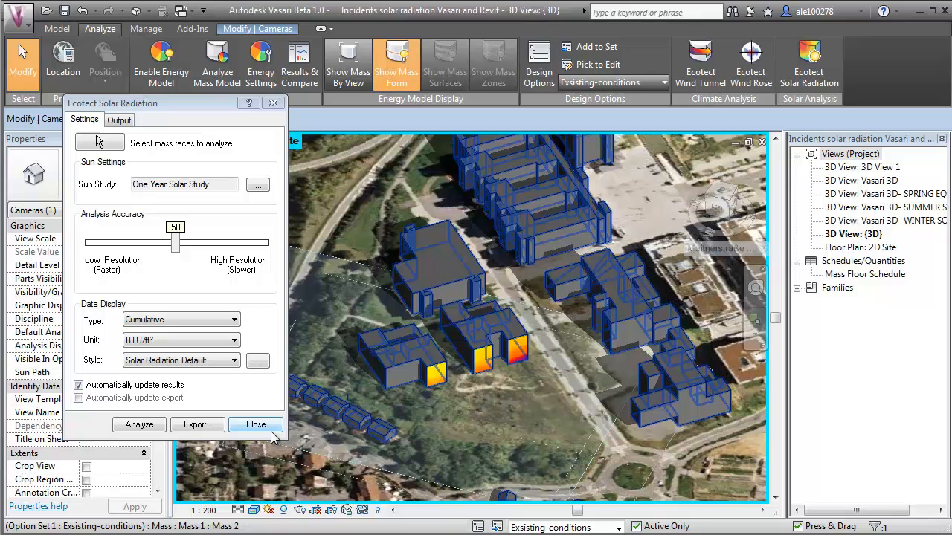
click(255, 424)
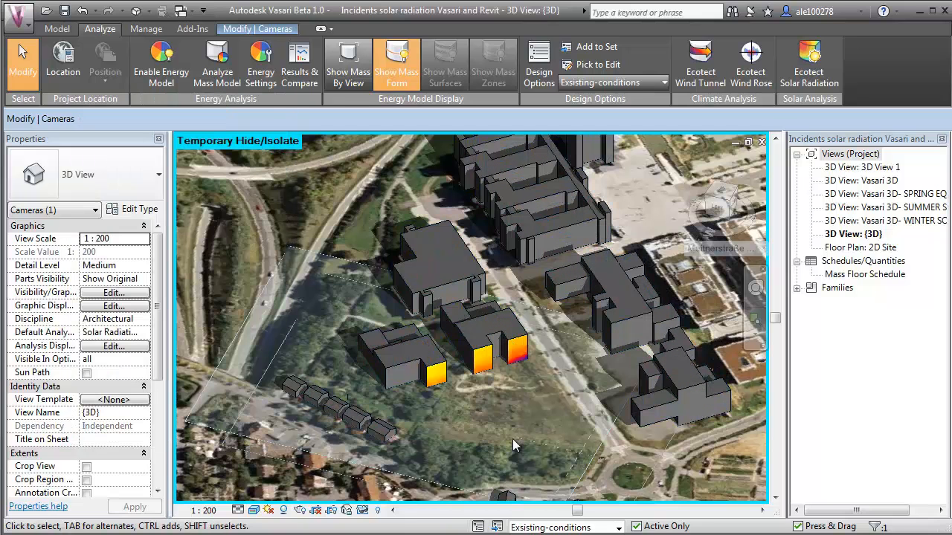
mouse_move(476, 430)
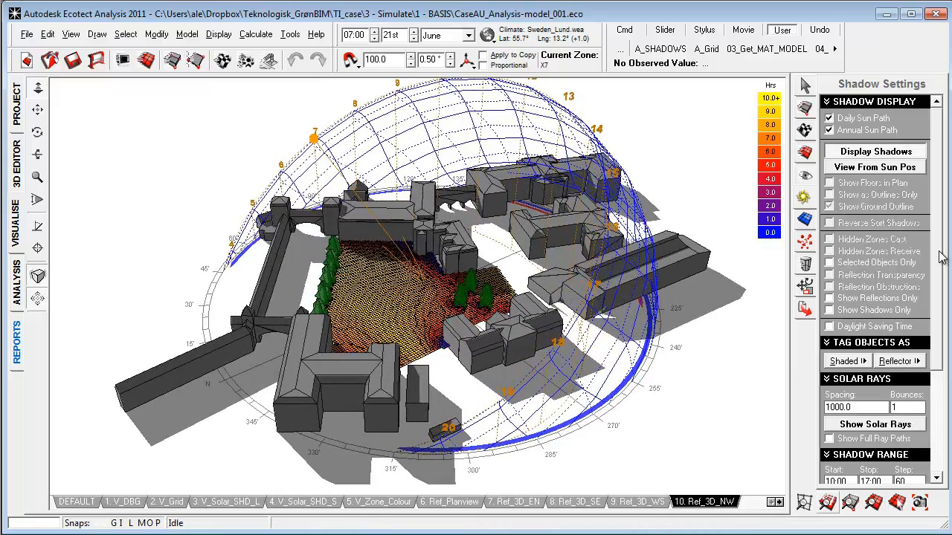
Scroll the Shadow Settings panel and switch to the 7. Ref_3D_EN saved view
scroll(down, 3)
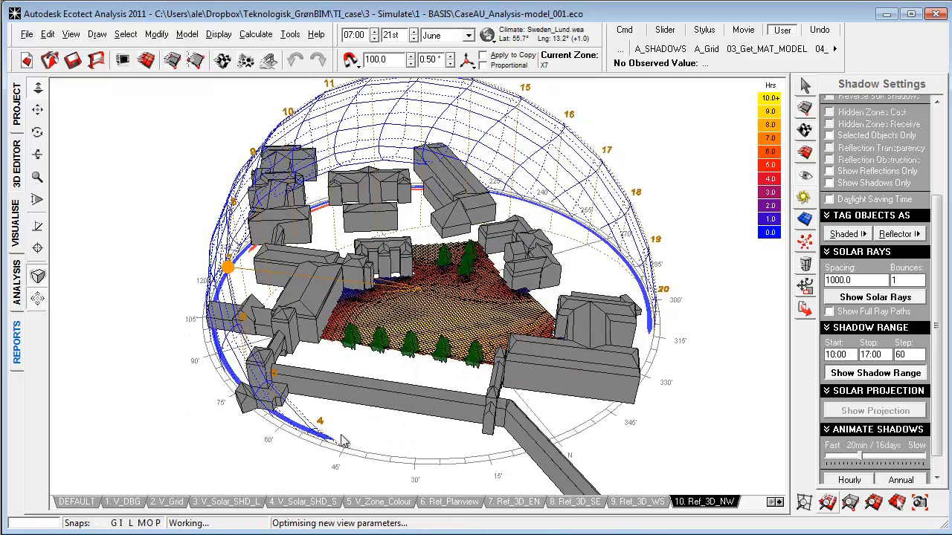
mouse_move(256, 446)
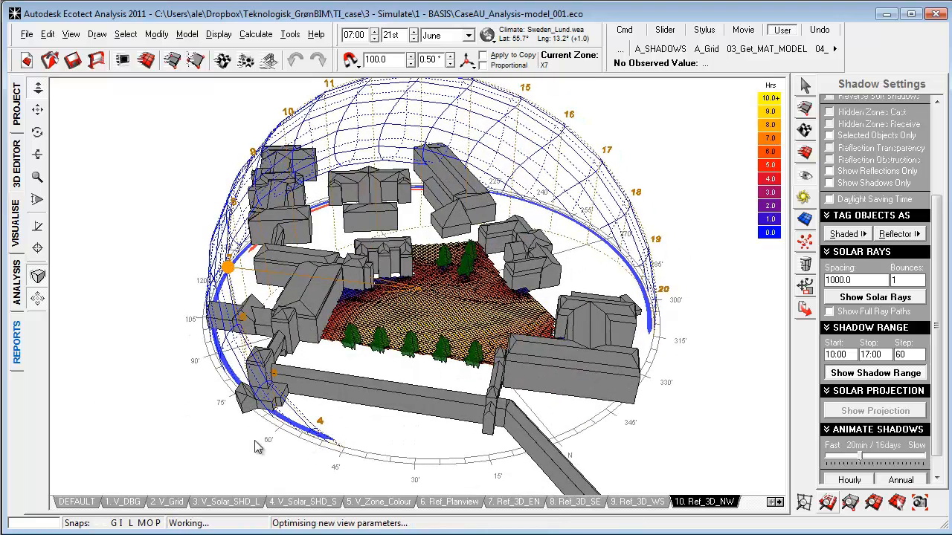
click(514, 502)
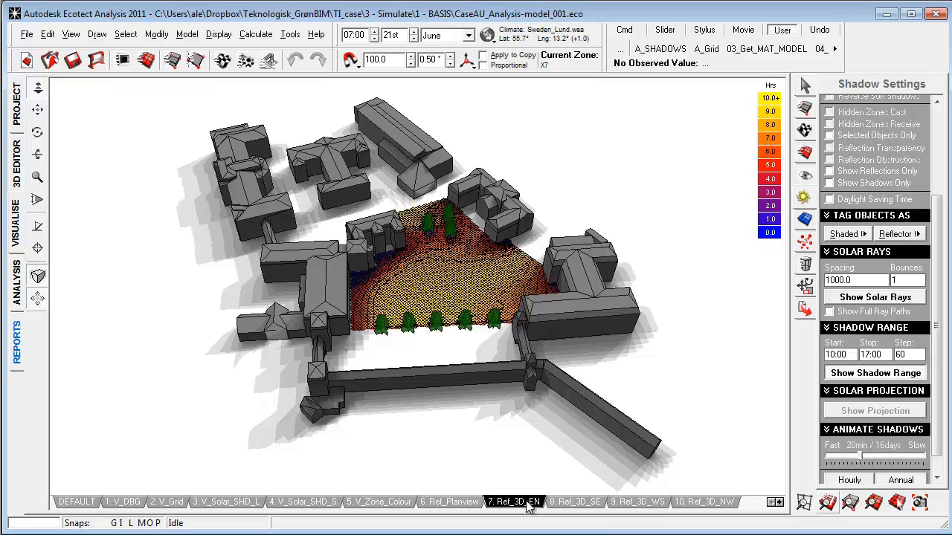
mouse_move(514, 502)
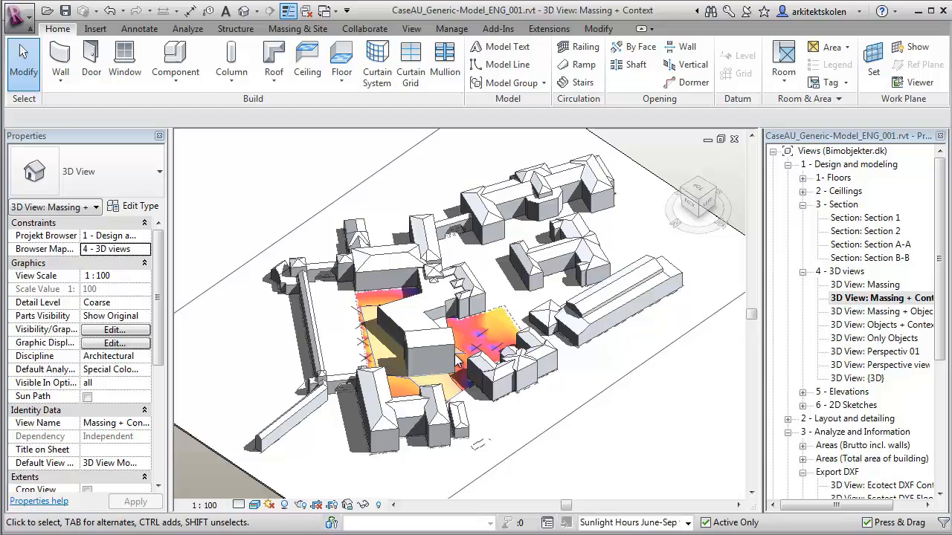
mouse_move(457, 416)
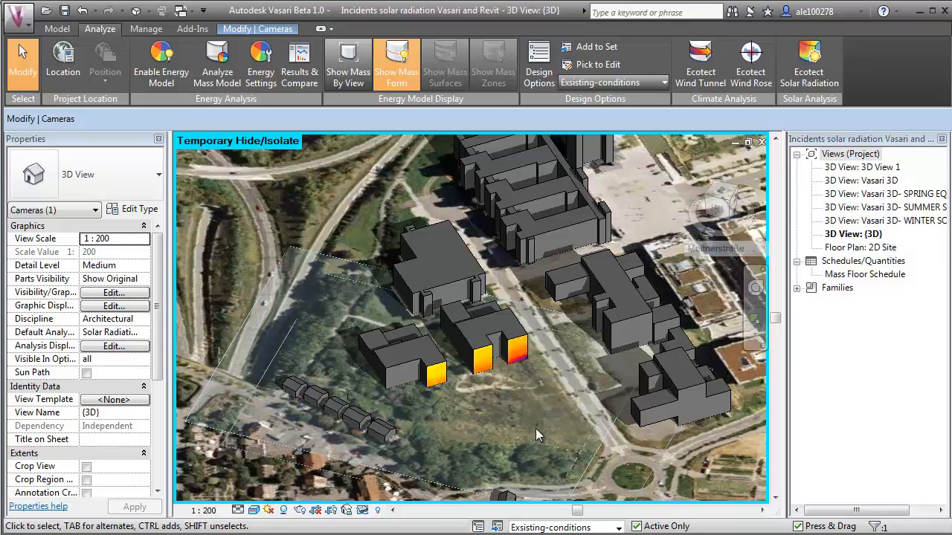
mouse_move(519, 416)
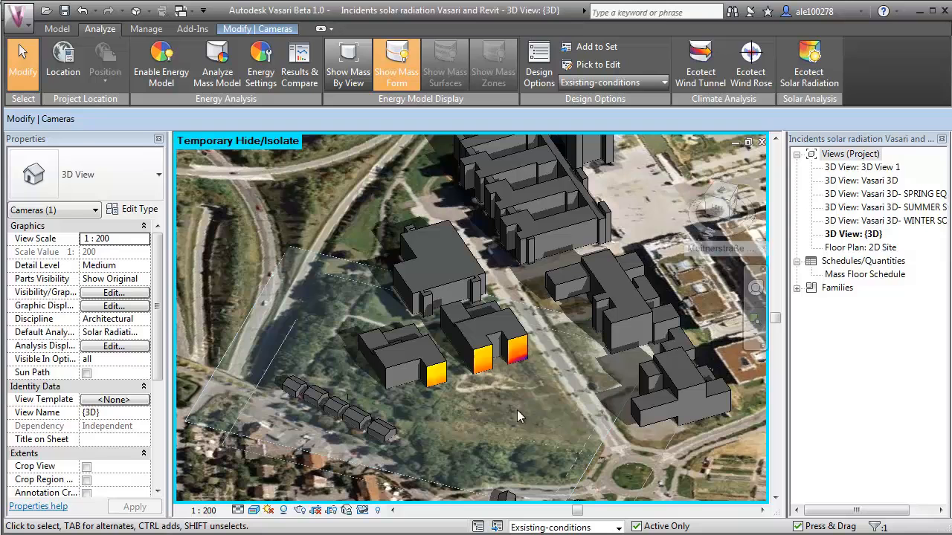